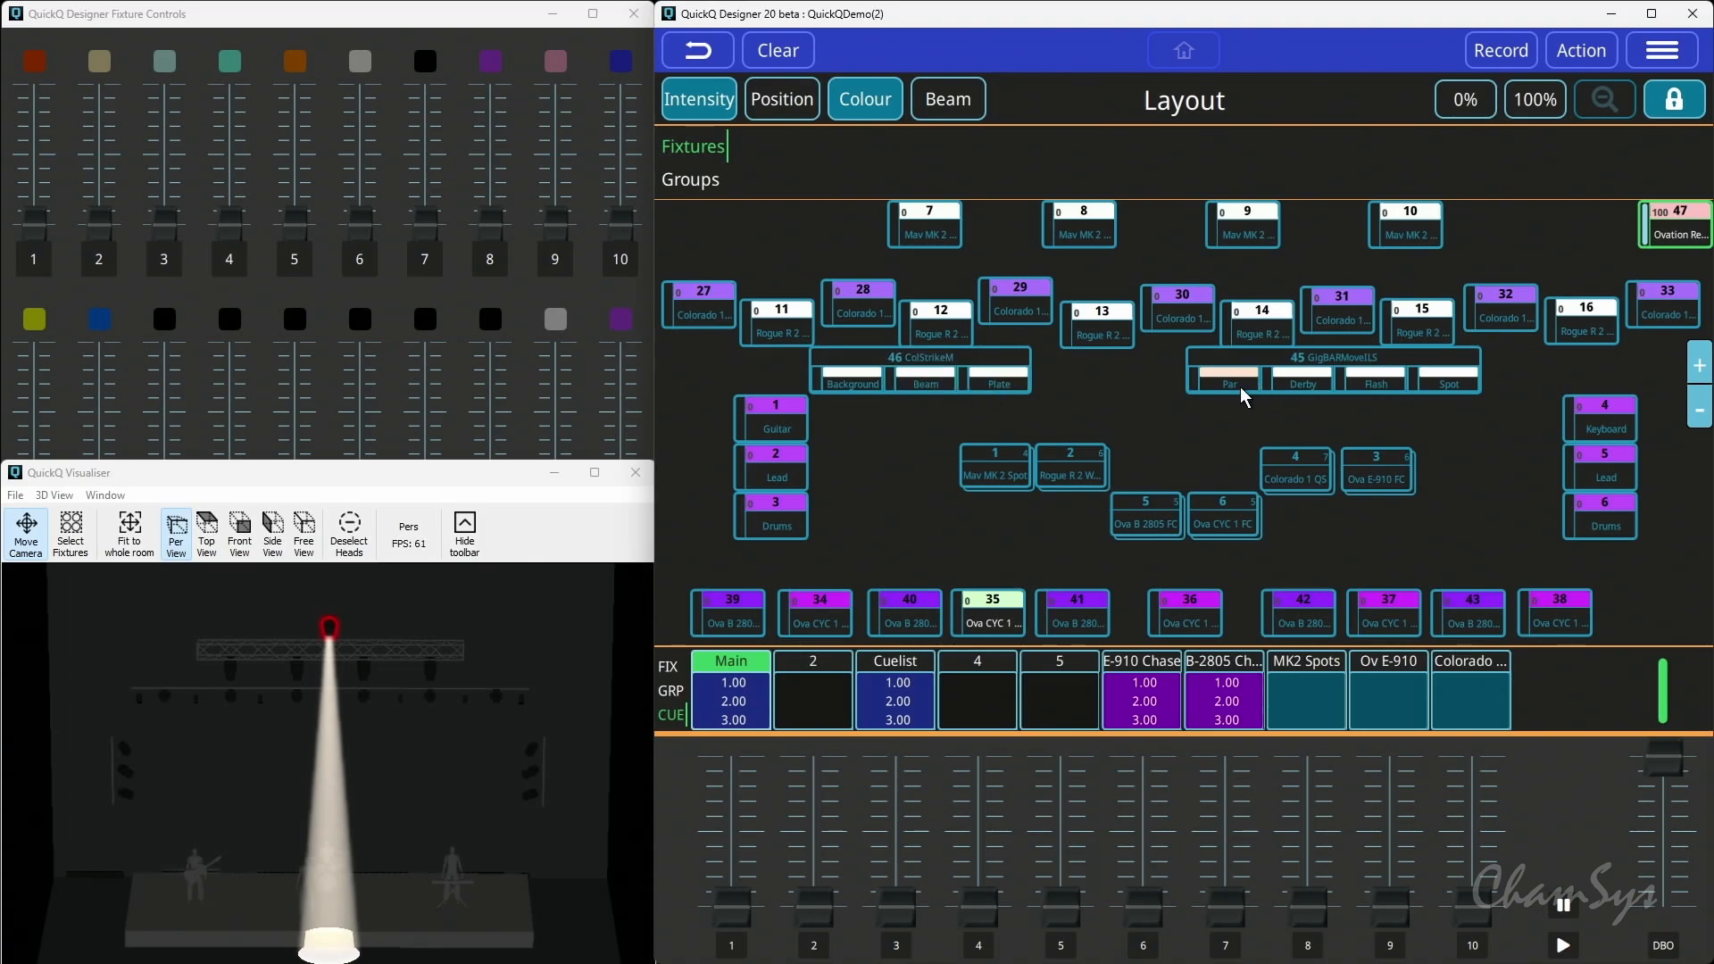
pyautogui.moveTo(1389, 396)
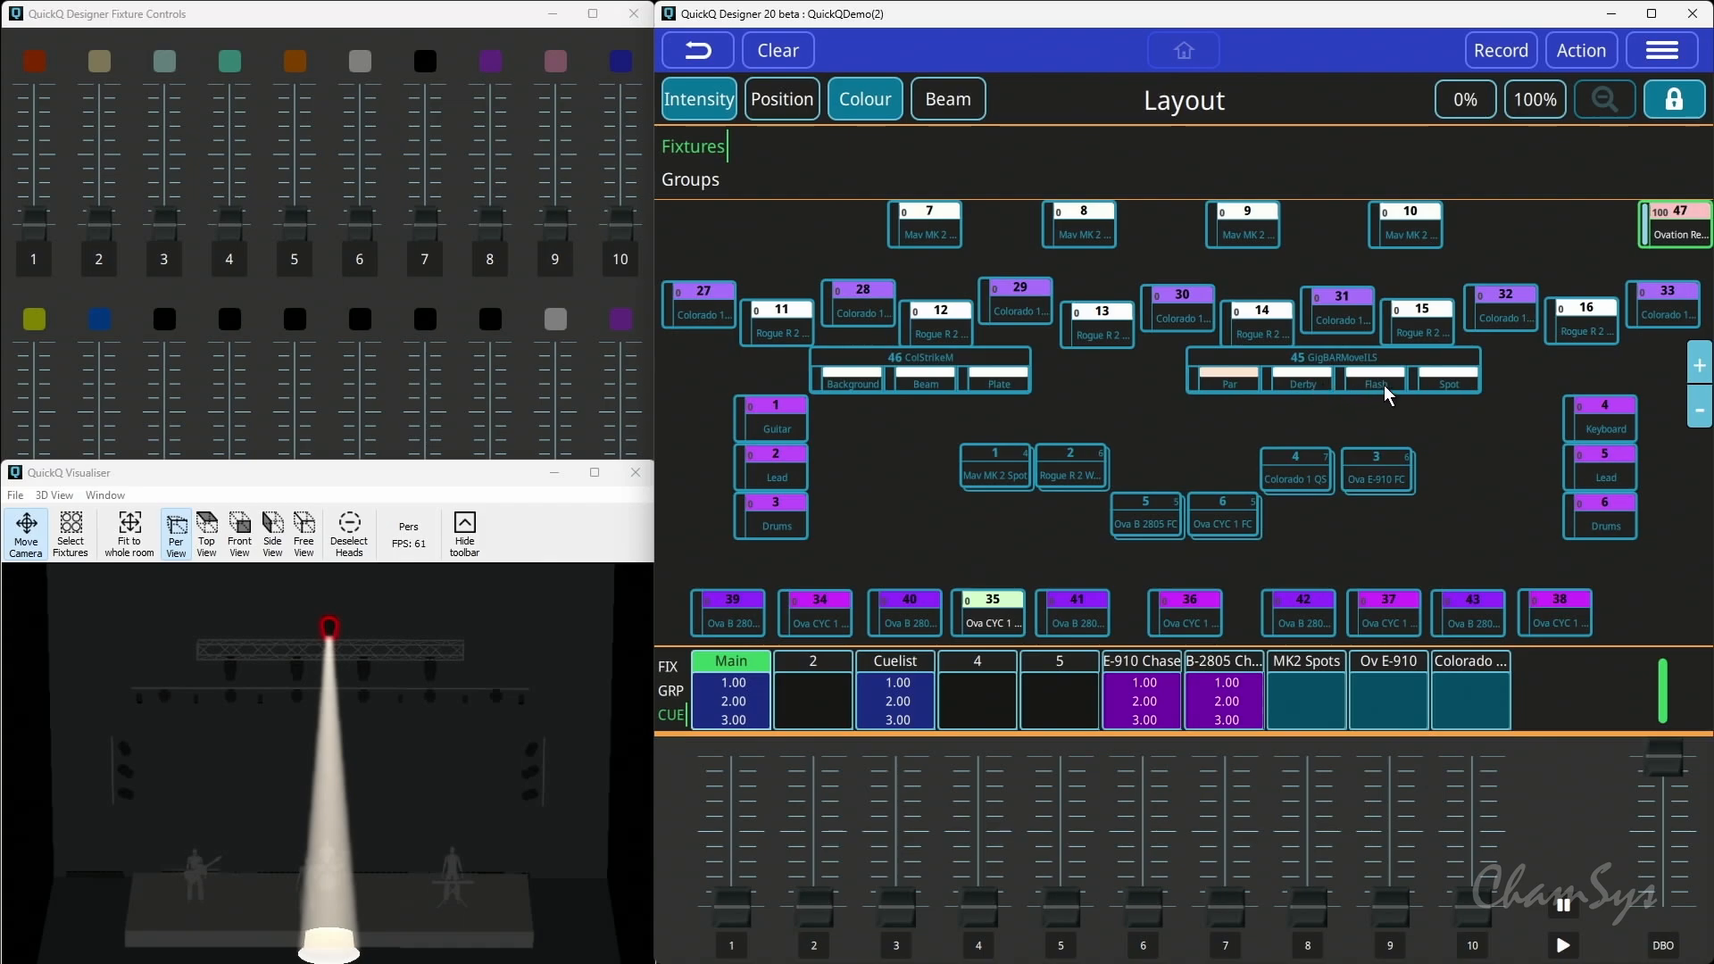
pyautogui.moveTo(1645, 82)
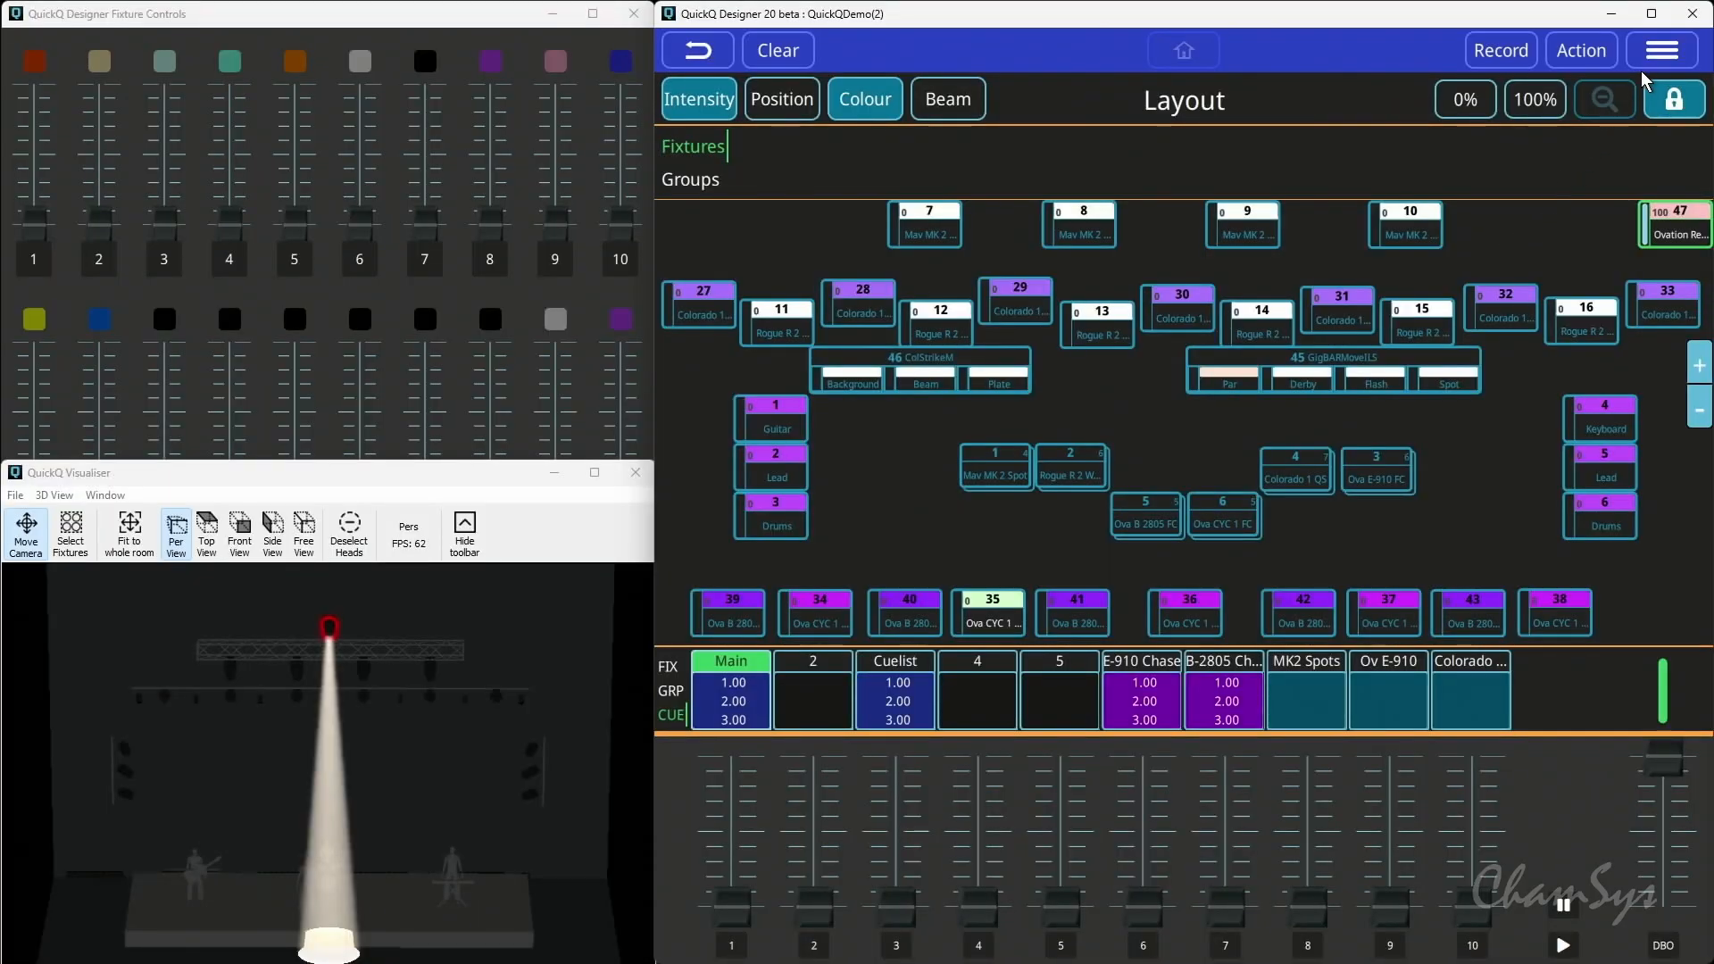
# - Bring up the show Settings screen from the menu after reviewing the layout fixtures
pyautogui.click(1661, 50)
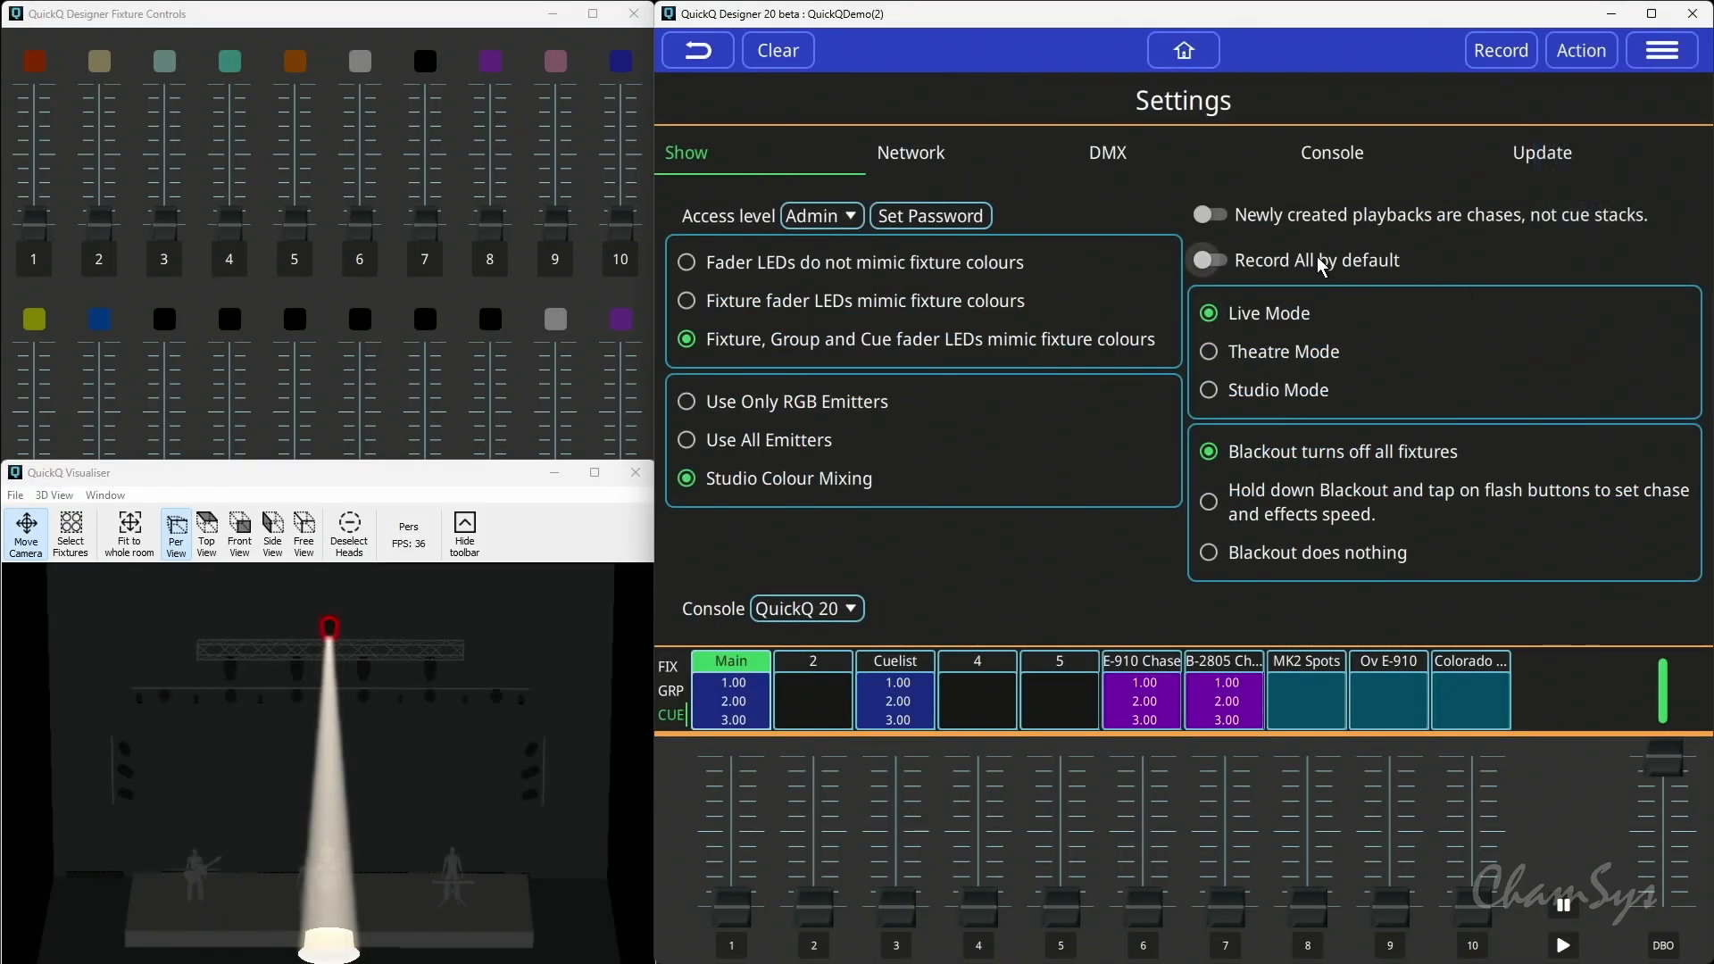
# - Leave Settings for the Layout page and bring up the Colour controls
pyautogui.click(1183, 50)
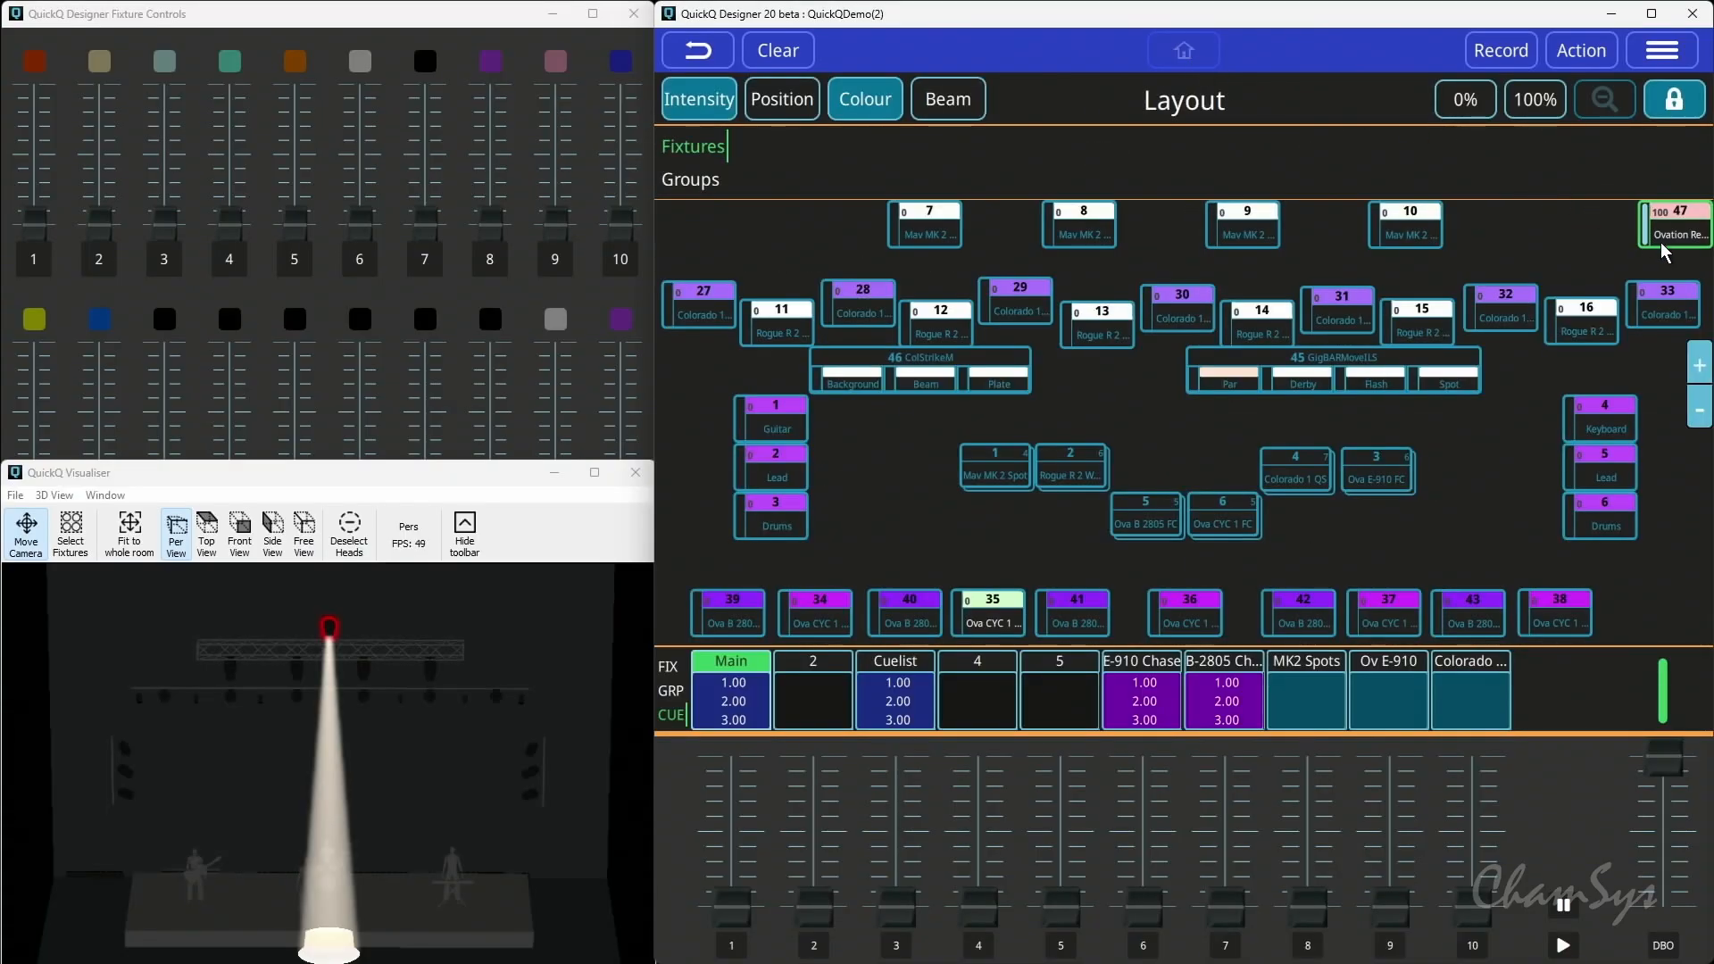
pyautogui.click(864, 98)
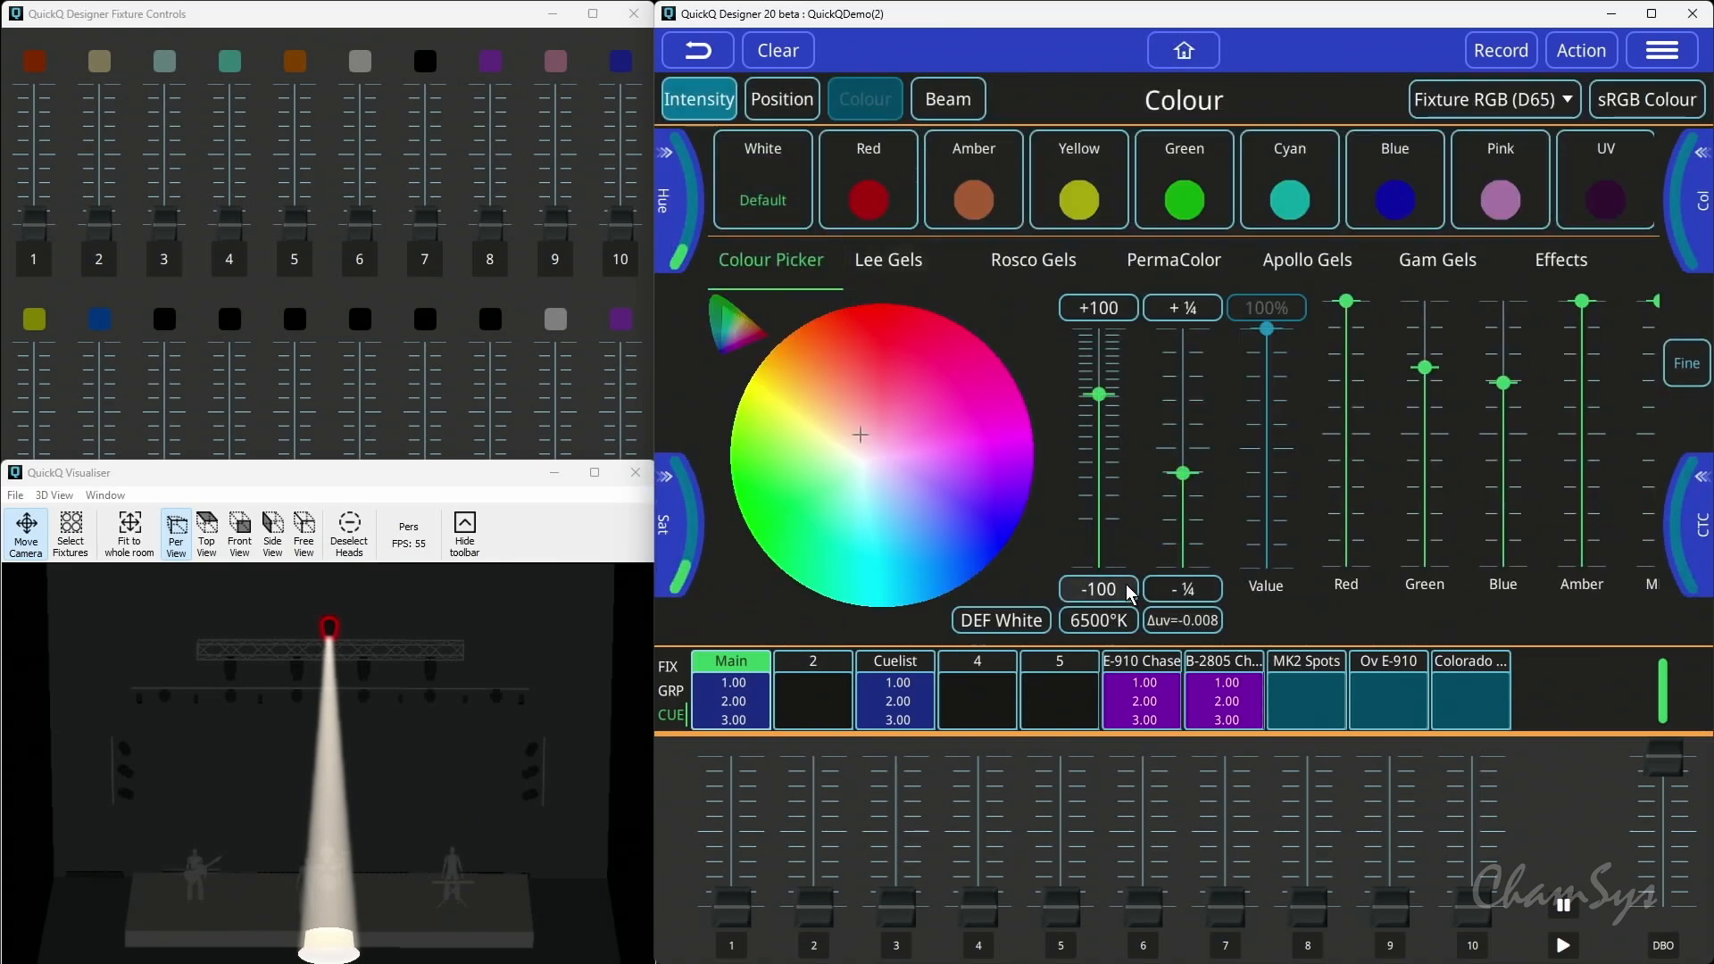
# - Change the colour mixing white point from 6500K to 7500K
pyautogui.click(1098, 620)
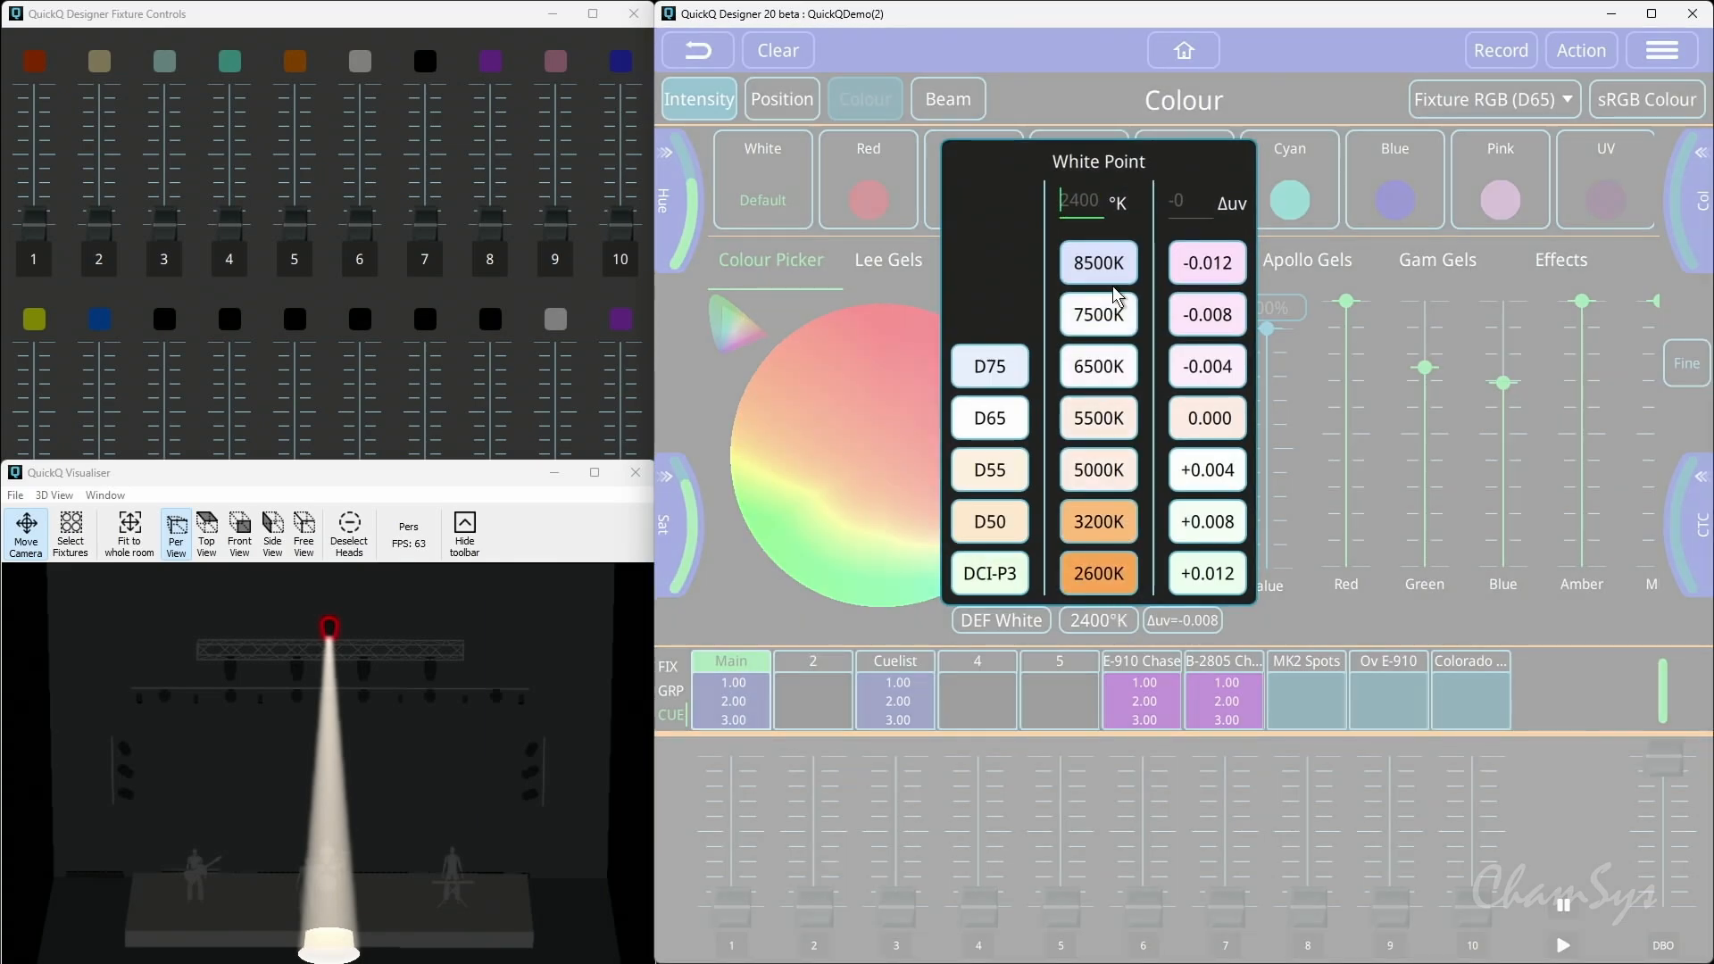
pyautogui.click(1096, 314)
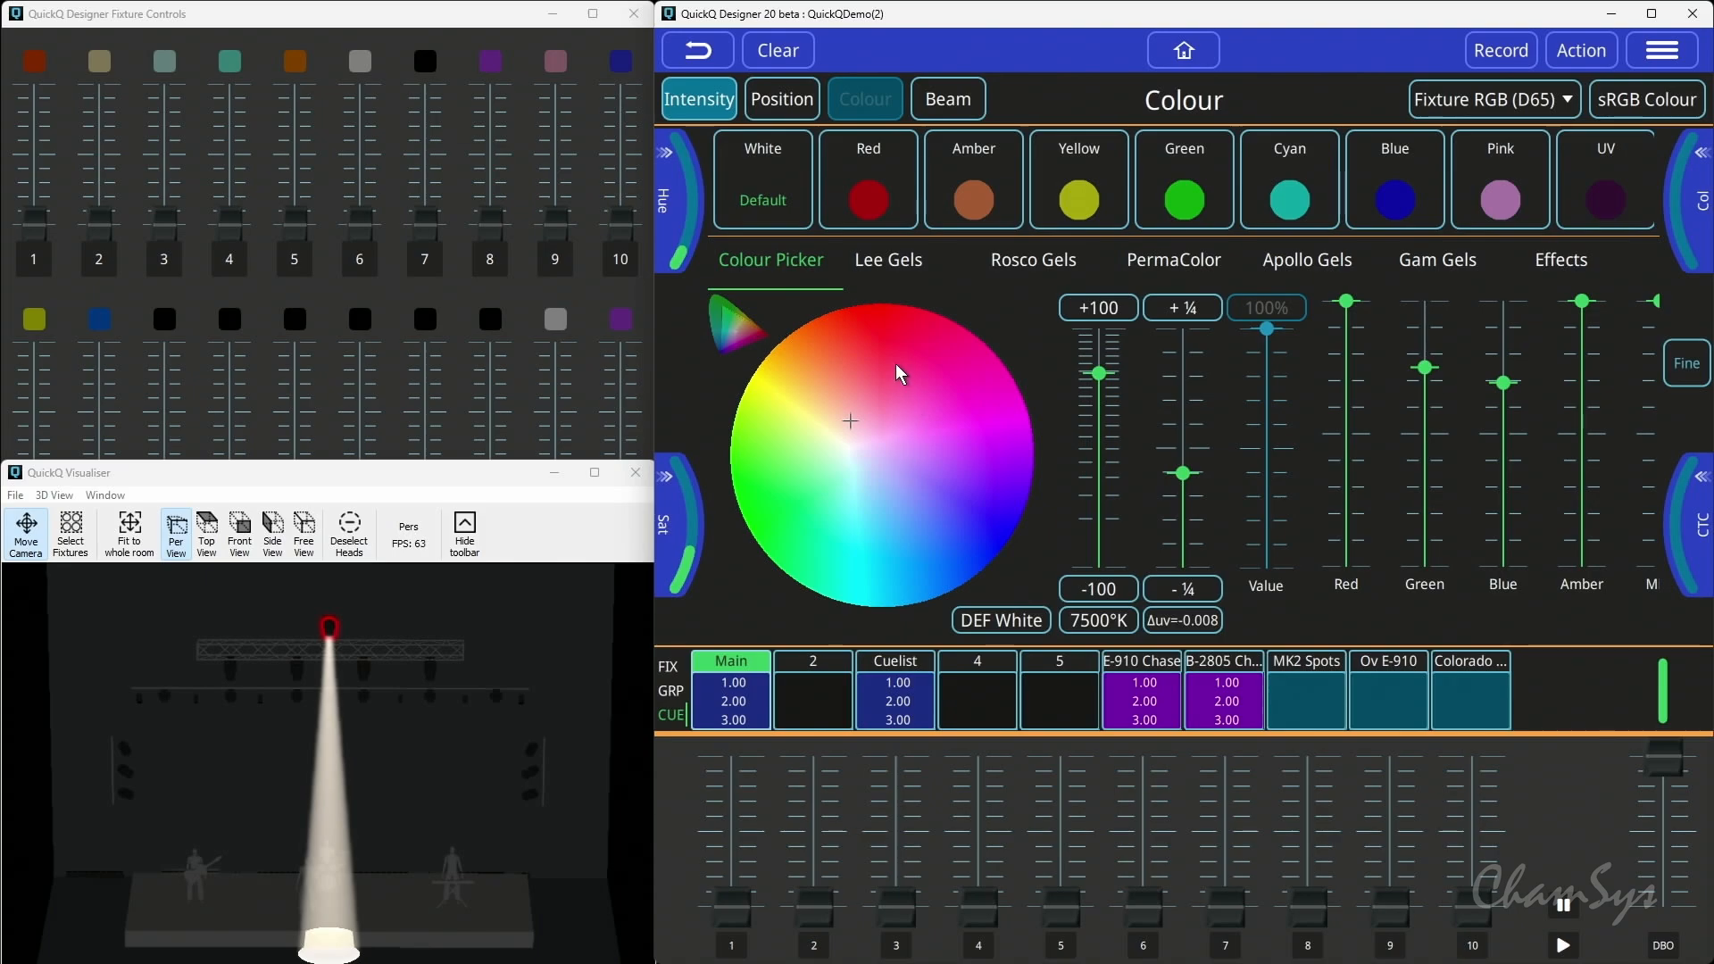